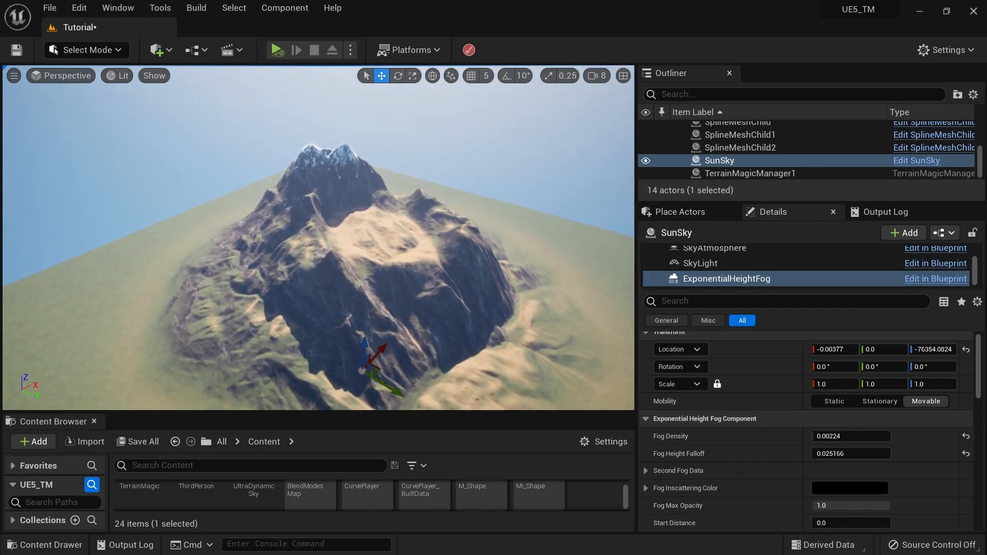
pyautogui.moveTo(214, 232)
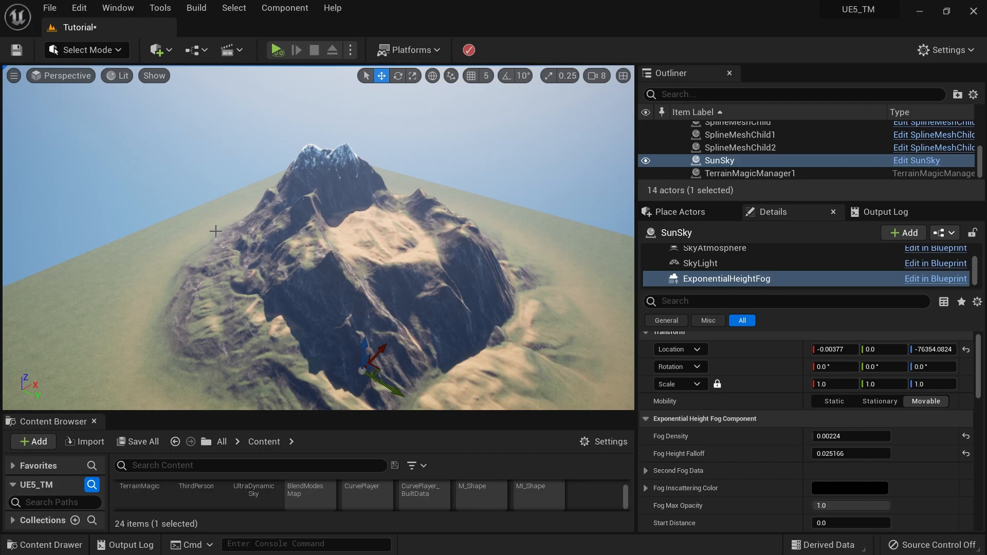
pyautogui.moveTo(85, 106)
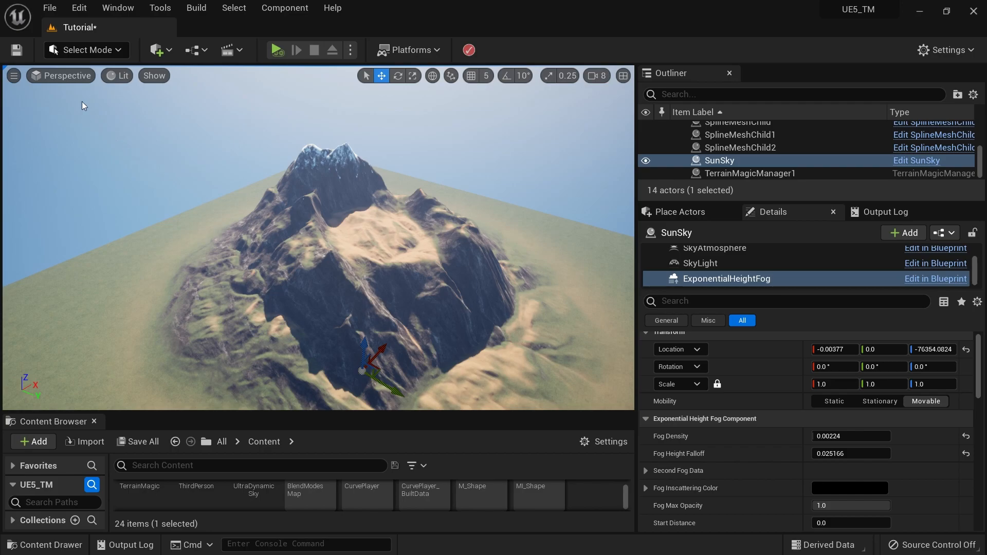
# Step: Open the editor modes dropdown from the Select Mode toolbar button
pyautogui.click(87, 50)
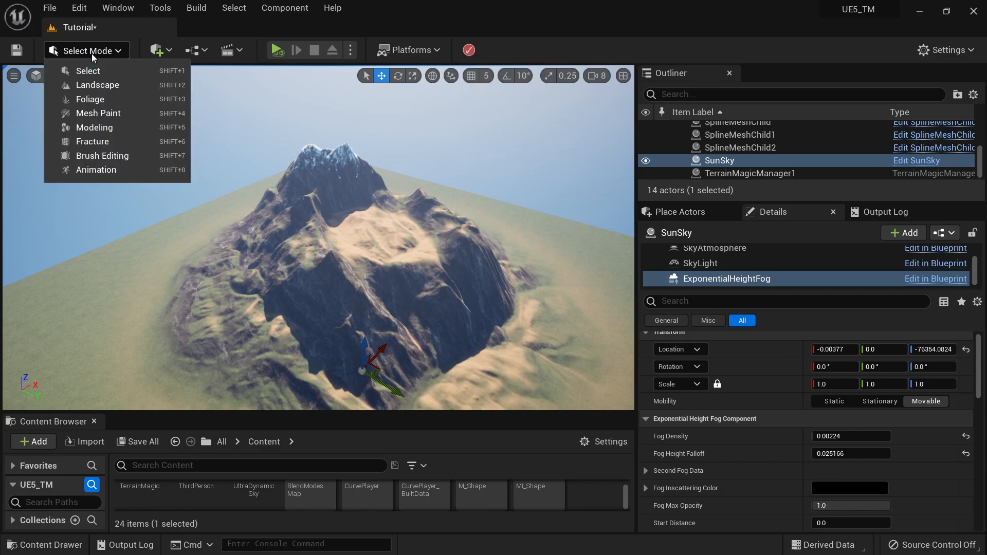
# Step: Enter Landscape mode and open the context menu of the locked base edit layer
pyautogui.click(98, 85)
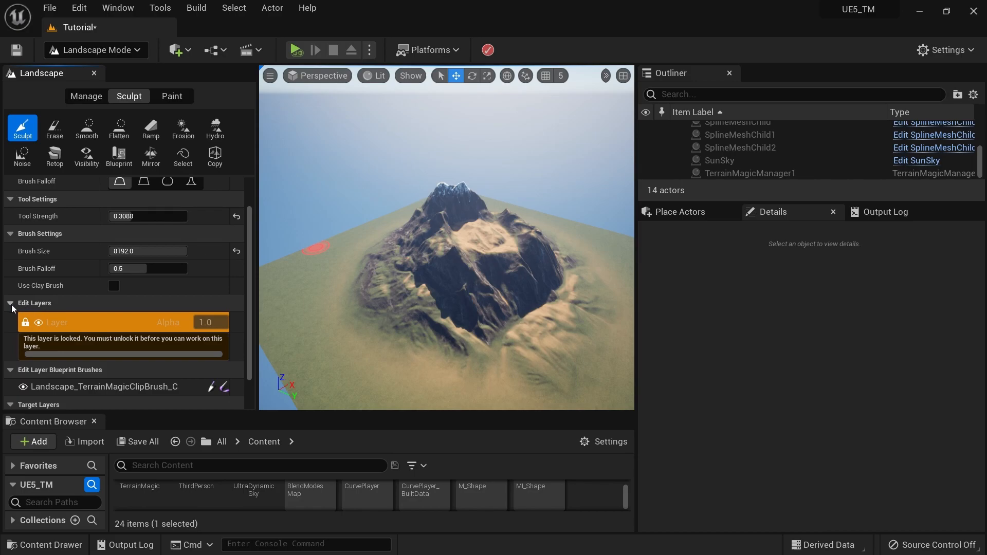
pyautogui.click(82, 322)
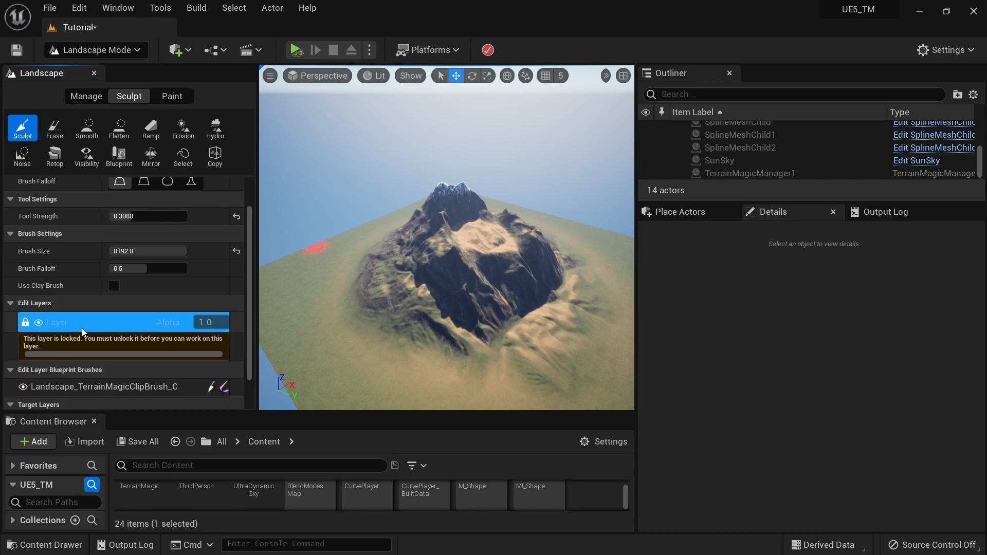
pyautogui.moveTo(162, 332)
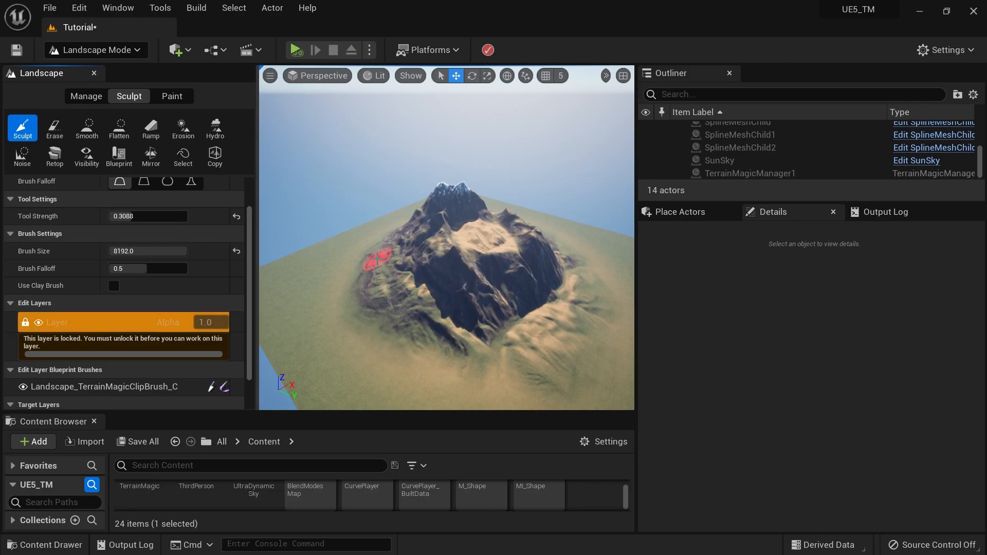
pyautogui.click(94, 322)
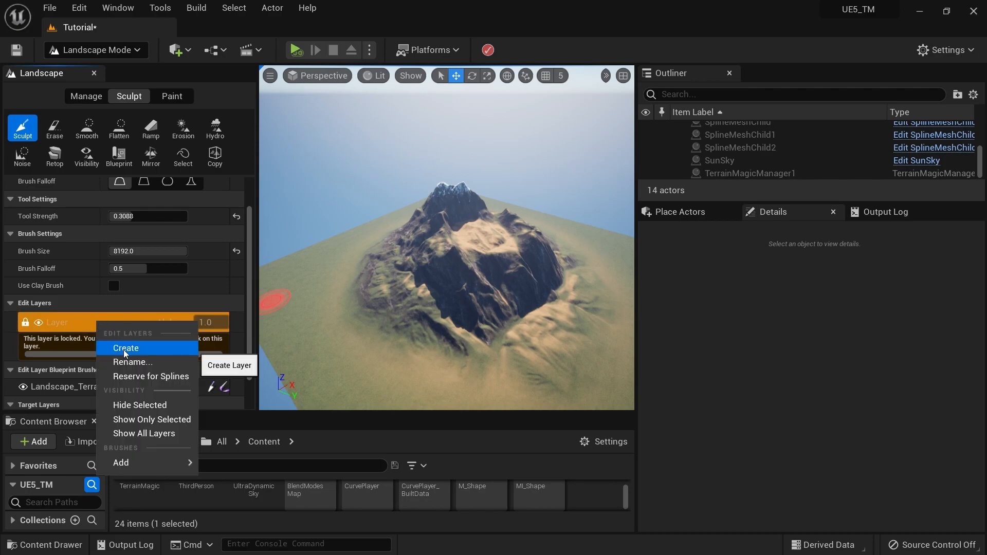
# Step: Create edit layer Layer1 and toggle its lock off and back on
pyautogui.click(125, 348)
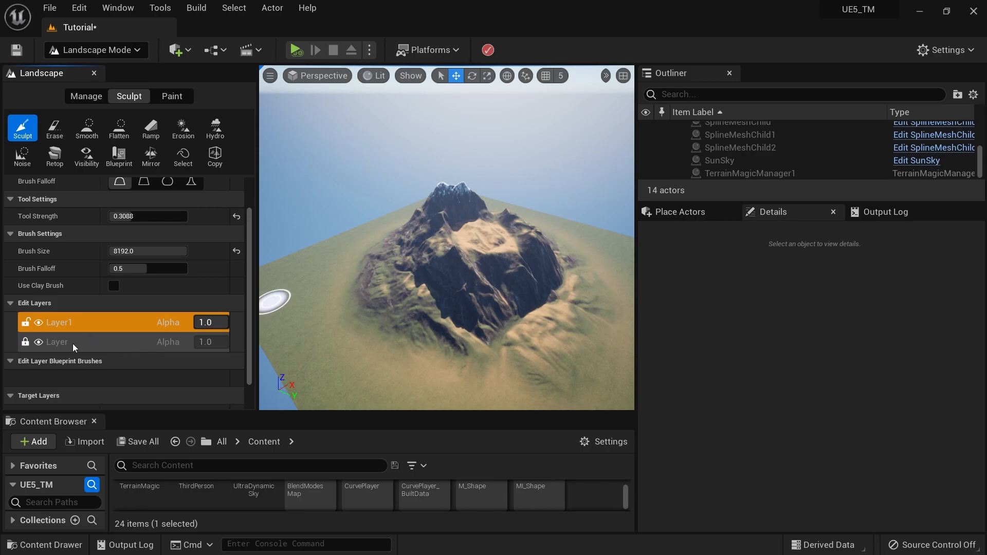
pyautogui.moveTo(59, 322)
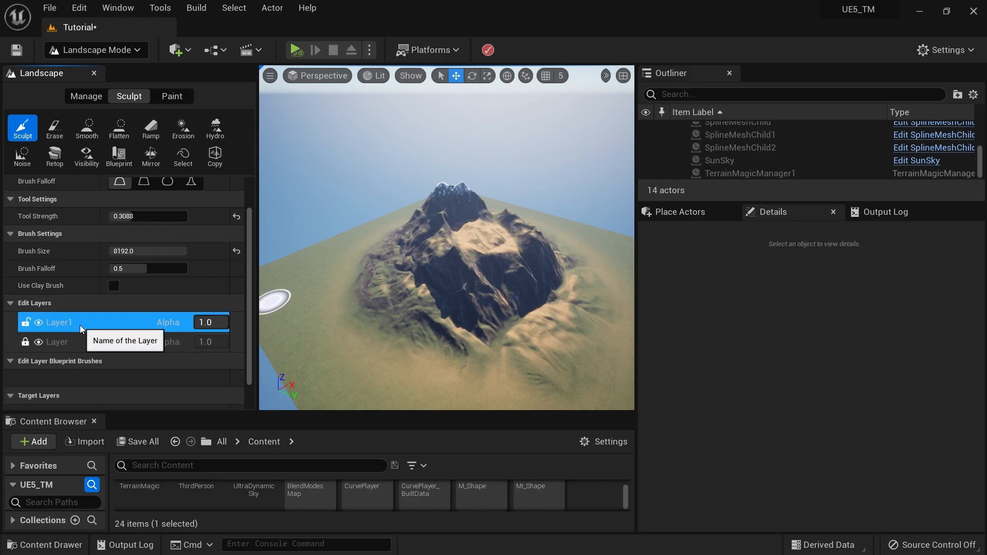
pyautogui.moveTo(27, 327)
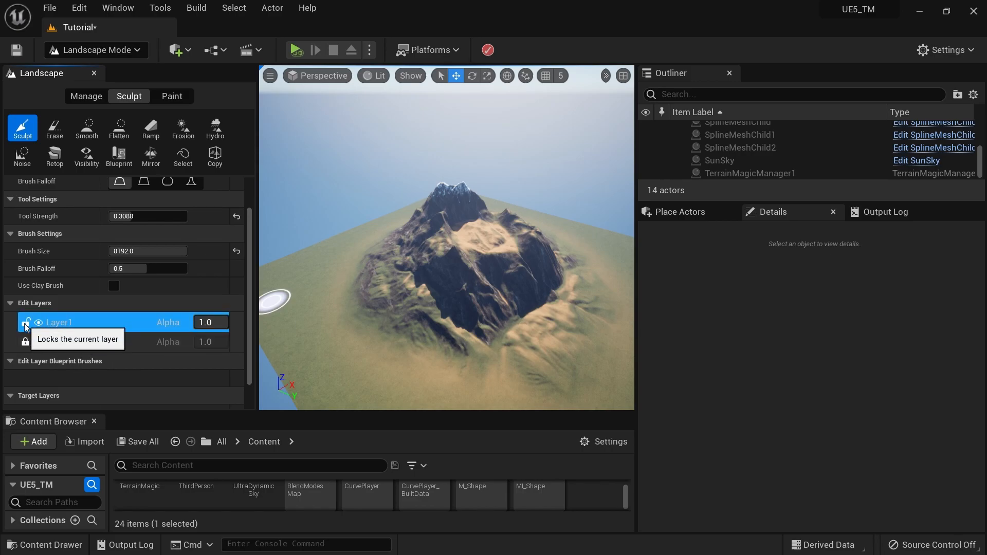
pyautogui.click(26, 323)
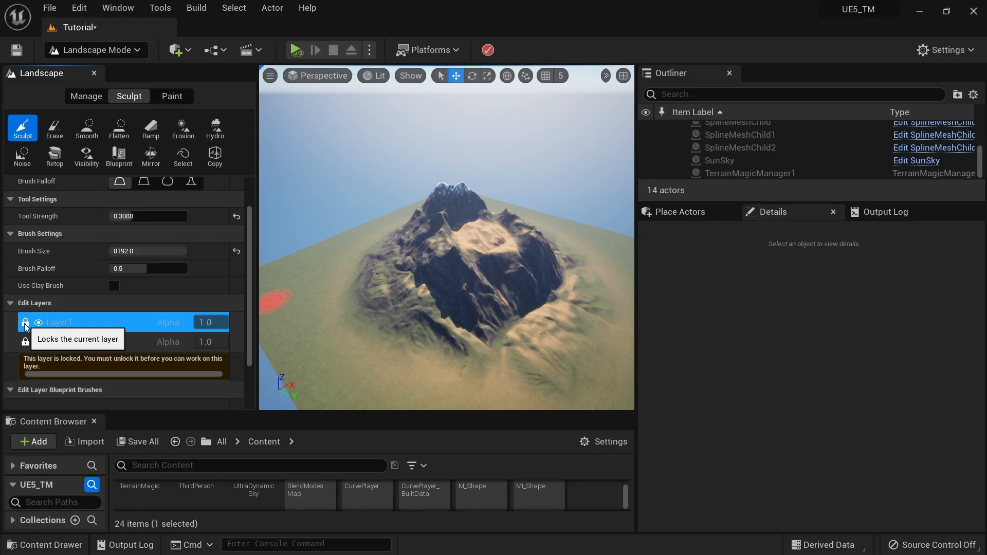
pyautogui.click(25, 322)
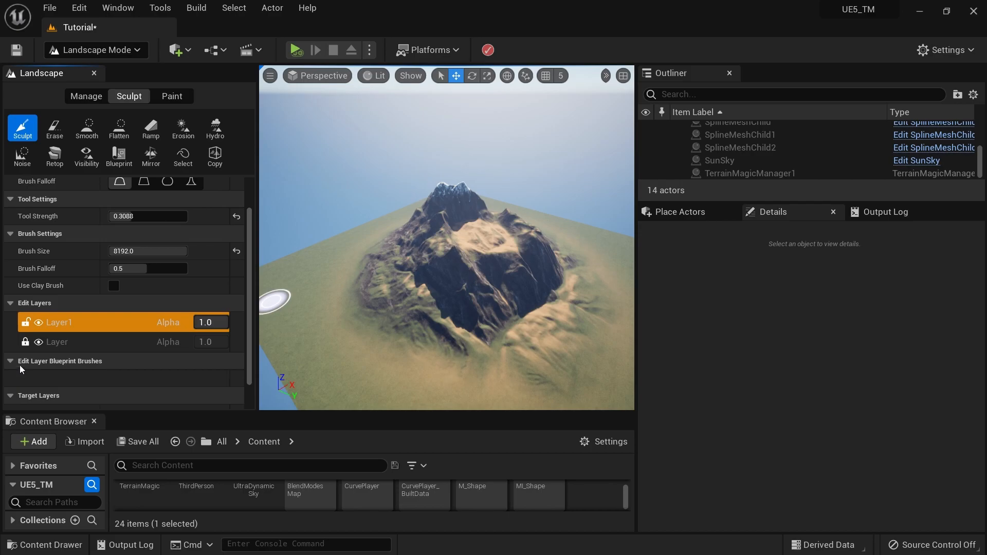
pyautogui.moveTo(25, 342)
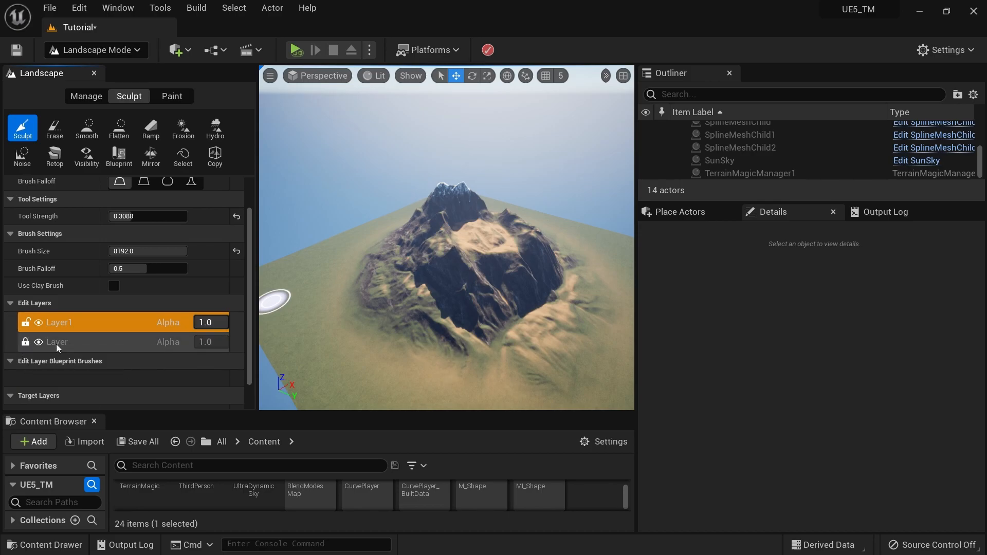
pyautogui.moveTo(57, 342)
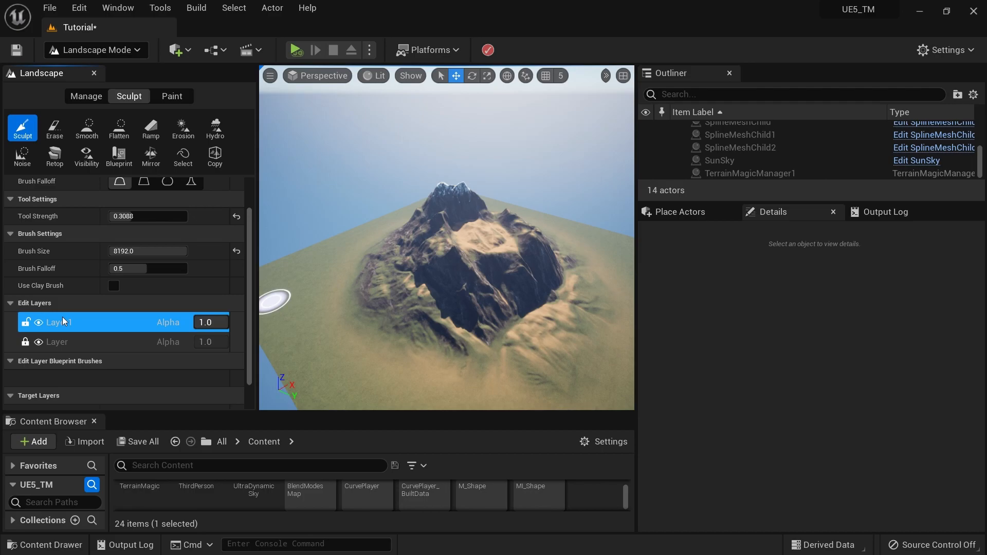
# Step: Rename Layer1 to 'Manual Edits'
pyautogui.rightClick(60, 322)
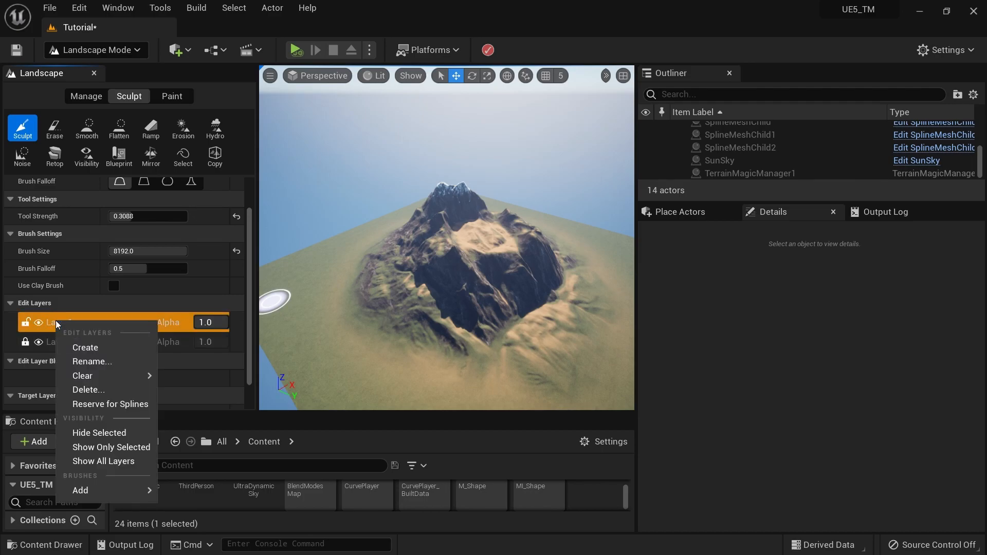
pyautogui.click(92, 361)
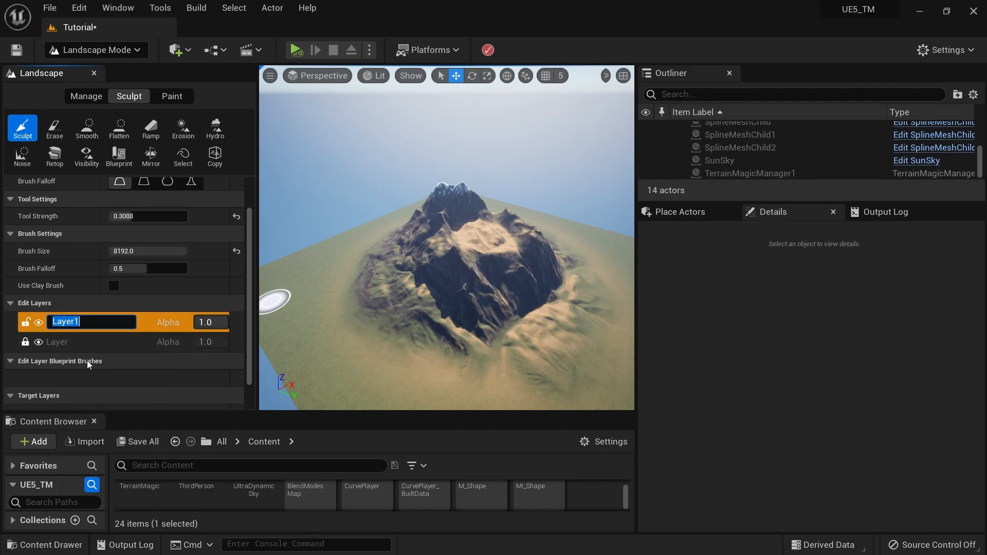
pyautogui.write('Manual Edits')
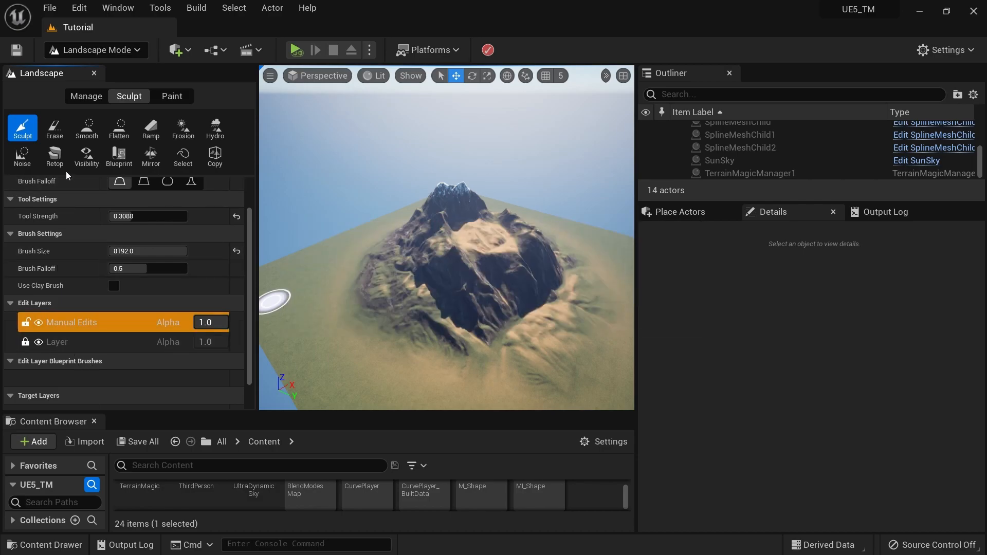
pyautogui.moveTo(106, 341)
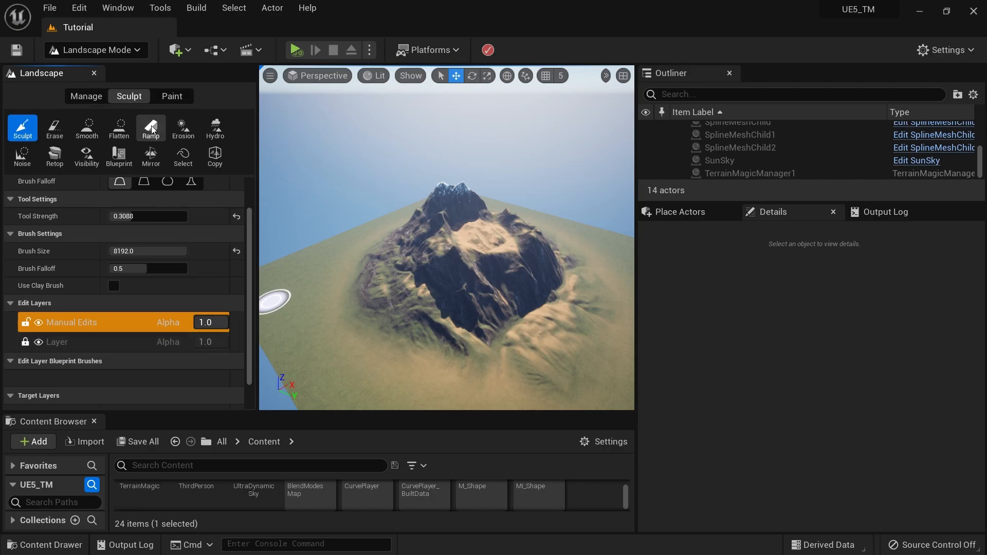
pyautogui.moveTo(292, 261)
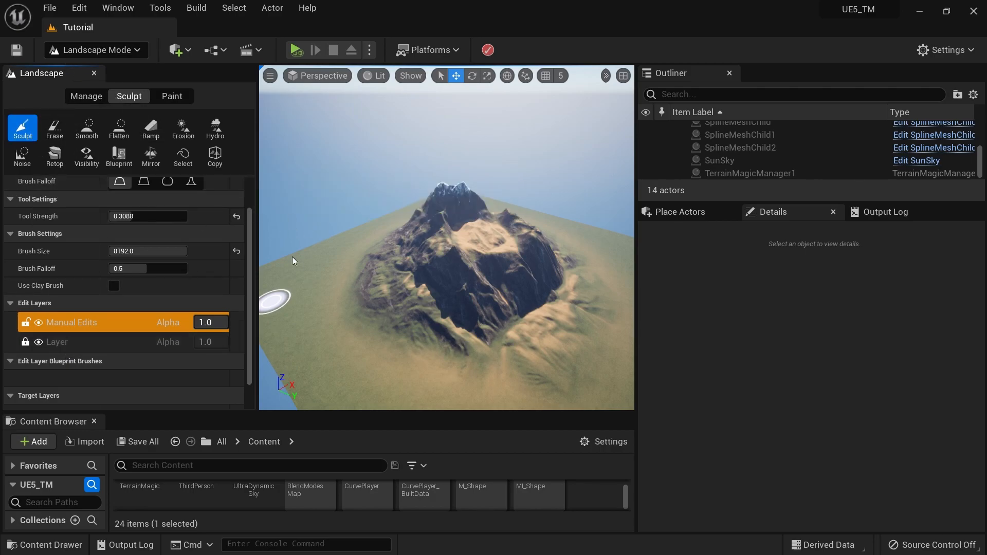
# Step: Select the Smooth sculpt tool with Tool Strength 1.0 for the plateau
pyautogui.click(87, 129)
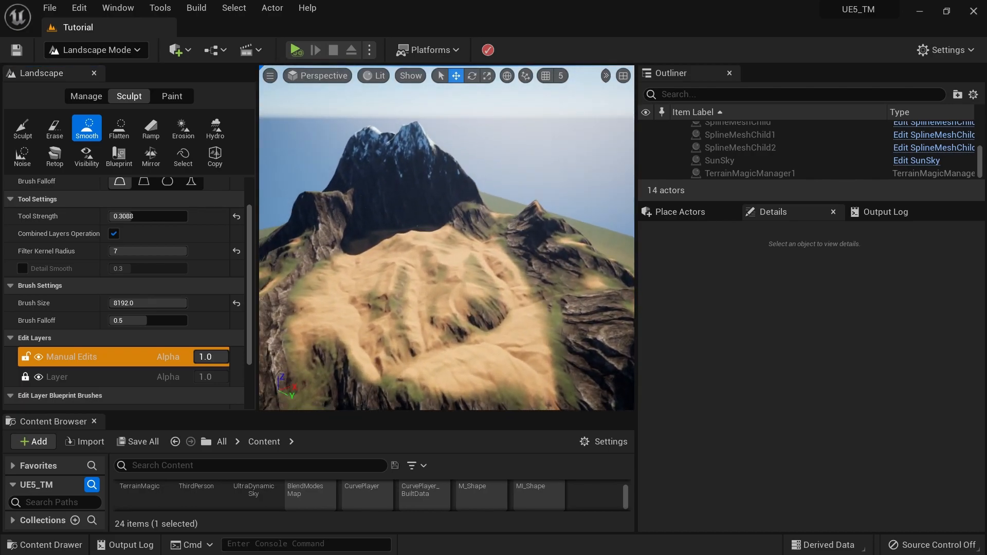
pyautogui.click(436, 272)
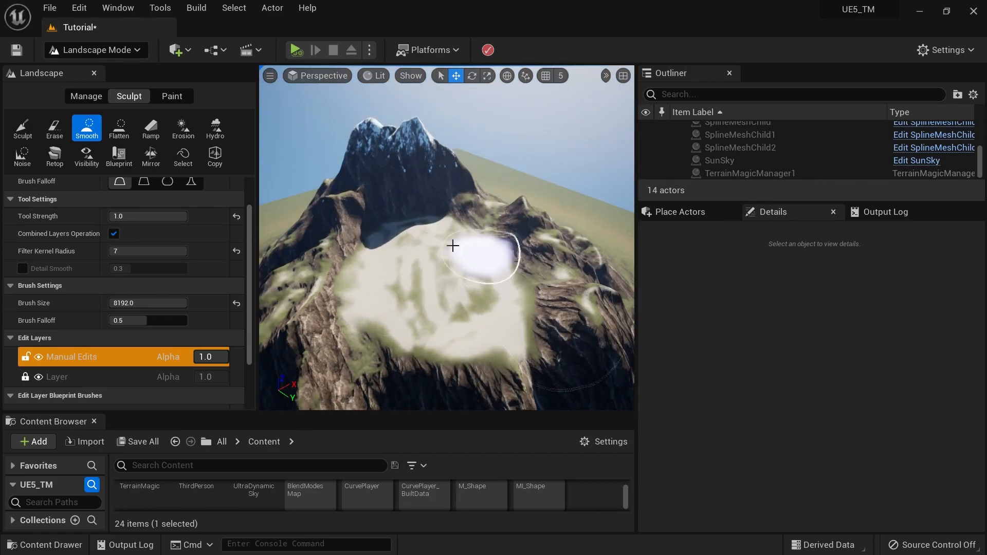
pyautogui.moveTo(406, 246)
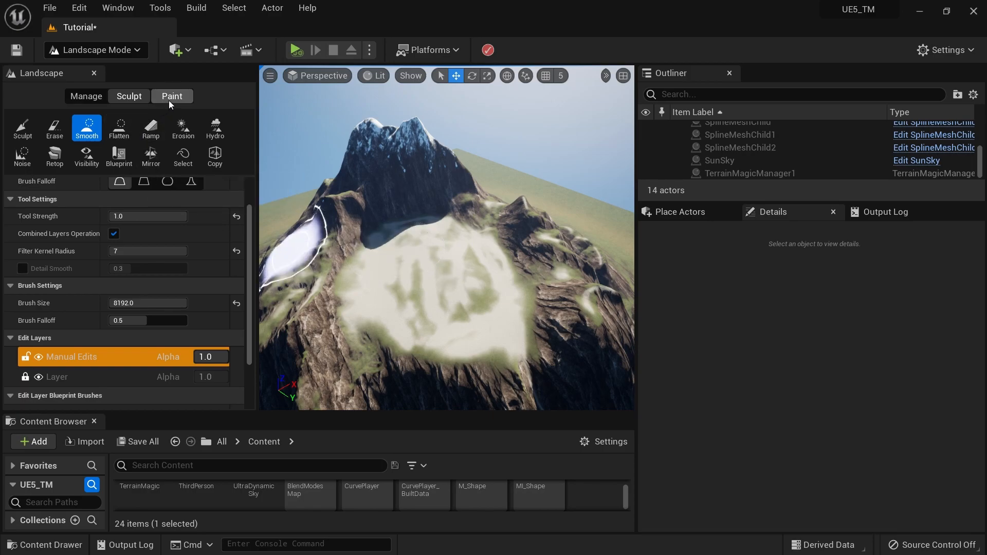
# Step: Paint Sand across the plateau on the Manual Edits layer in Paint mode
pyautogui.click(171, 96)
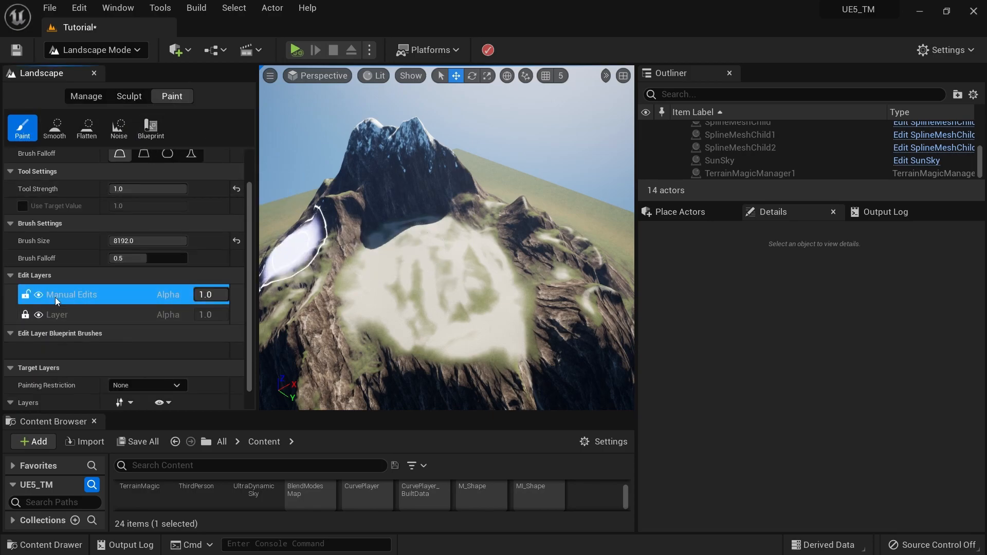
pyautogui.click(10, 171)
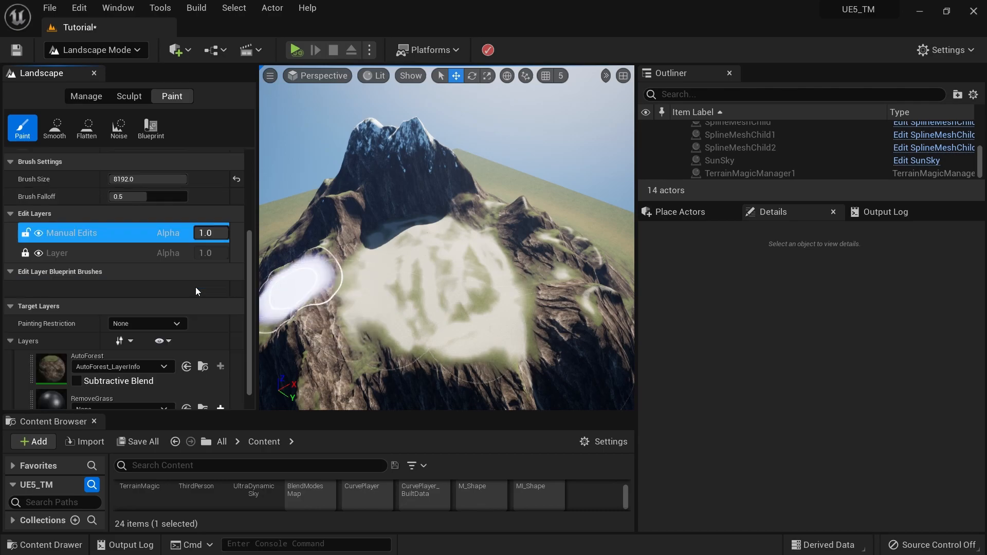
pyautogui.scroll(-3)
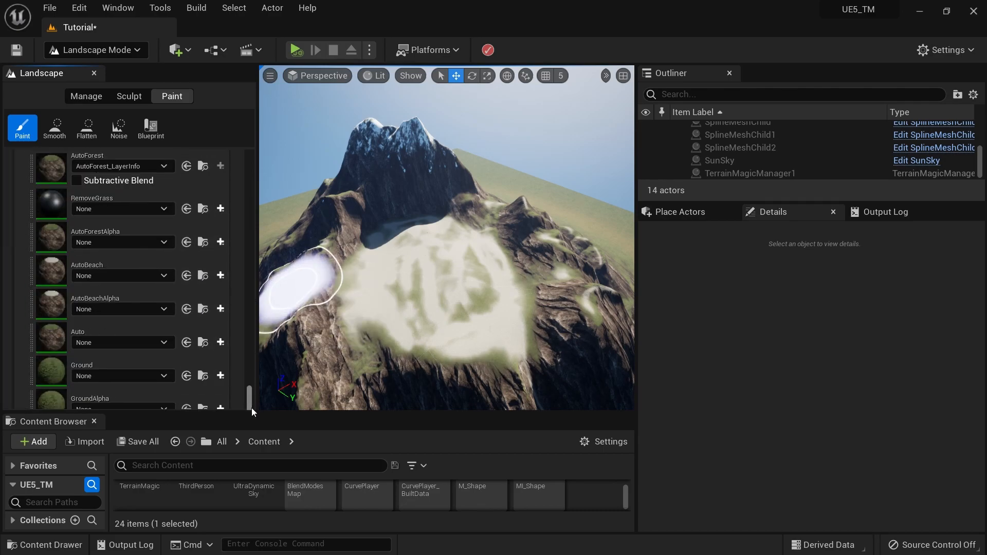
pyautogui.scroll(-3)
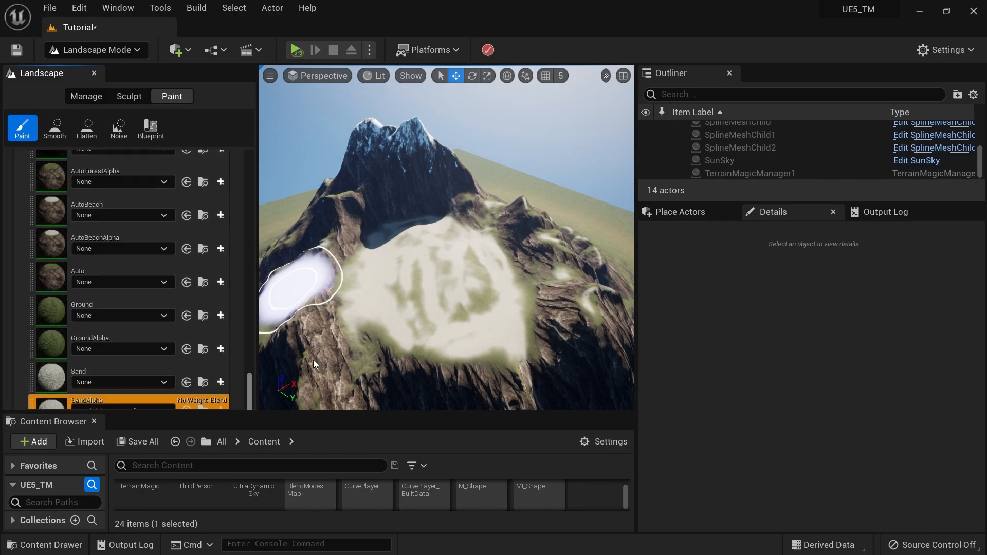
pyautogui.click(415, 314)
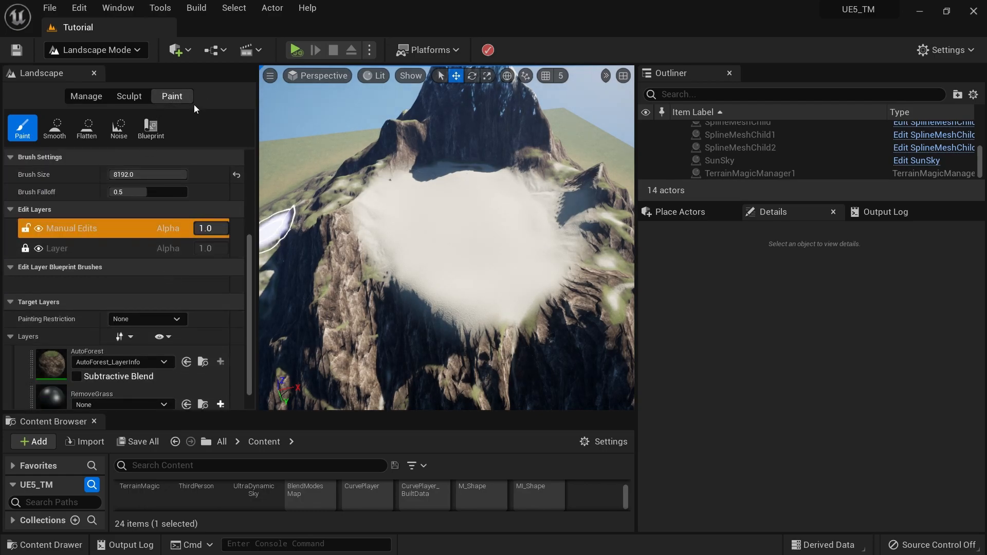
pyautogui.moveTo(39, 234)
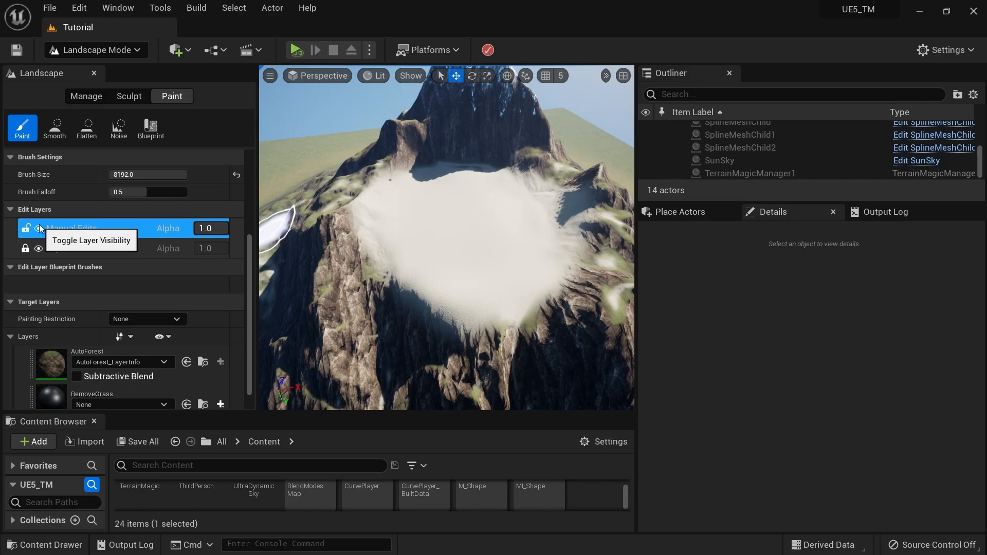
# Step: Hide and re-show the Manual Edits layer, then return to Sculpt mode
pyautogui.click(39, 228)
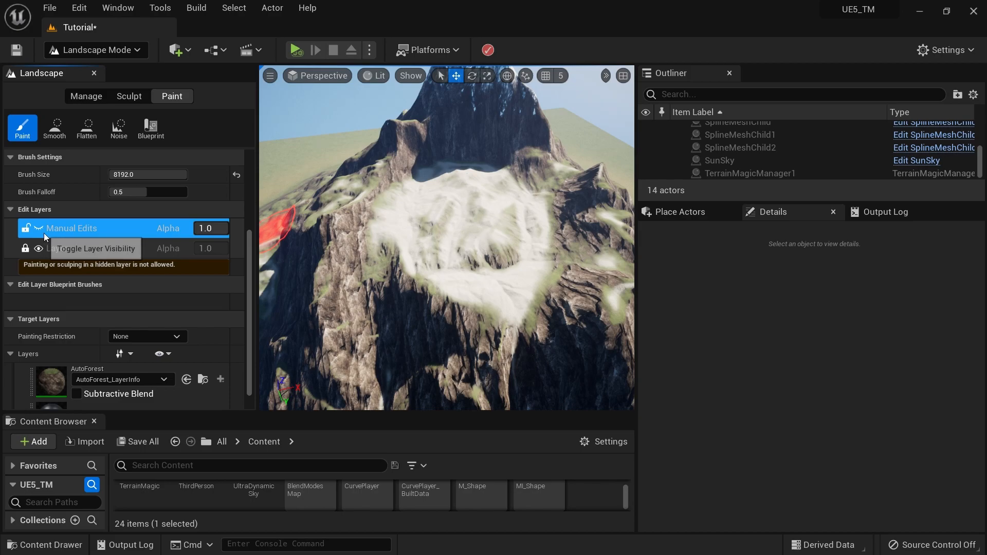
pyautogui.click(37, 228)
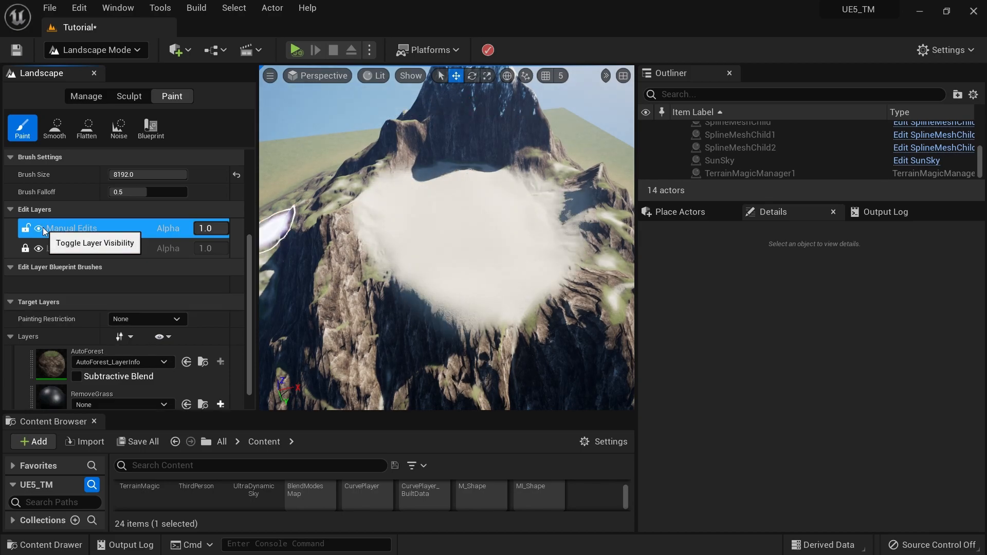
pyautogui.click(128, 95)
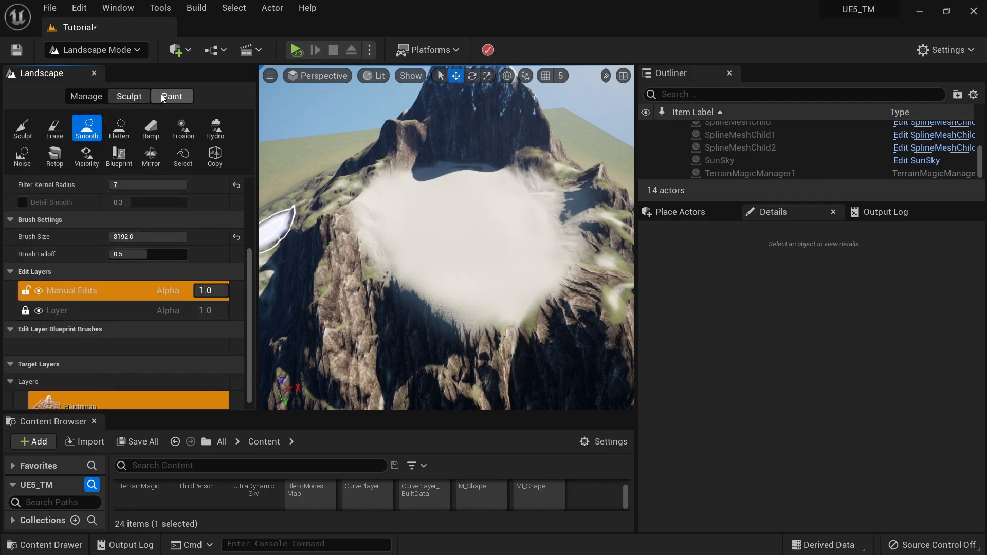
# Step: Clear Manual Edits' paint with Clear > Paint (confirm Yes), then Clear > All
pyautogui.rightClick(70, 227)
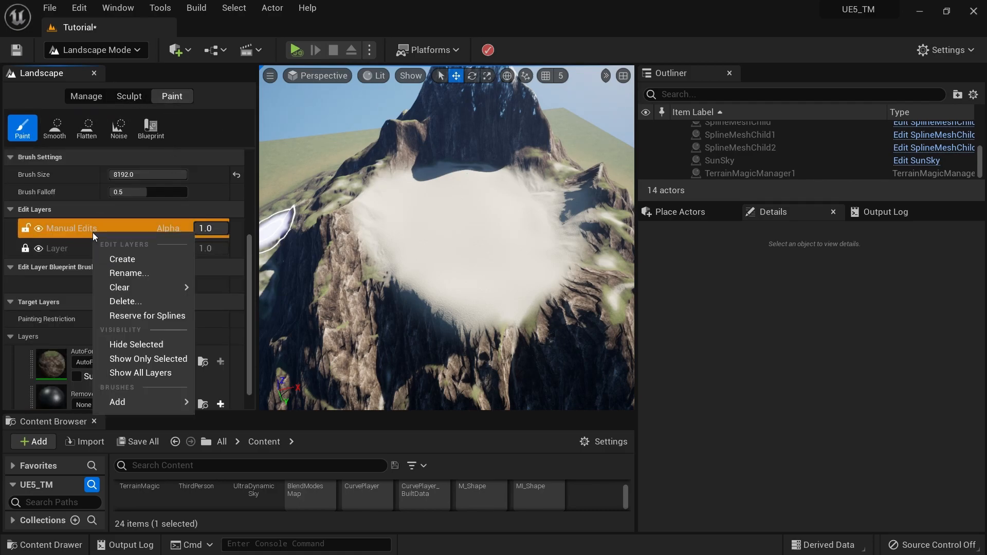
pyautogui.moveTo(135, 287)
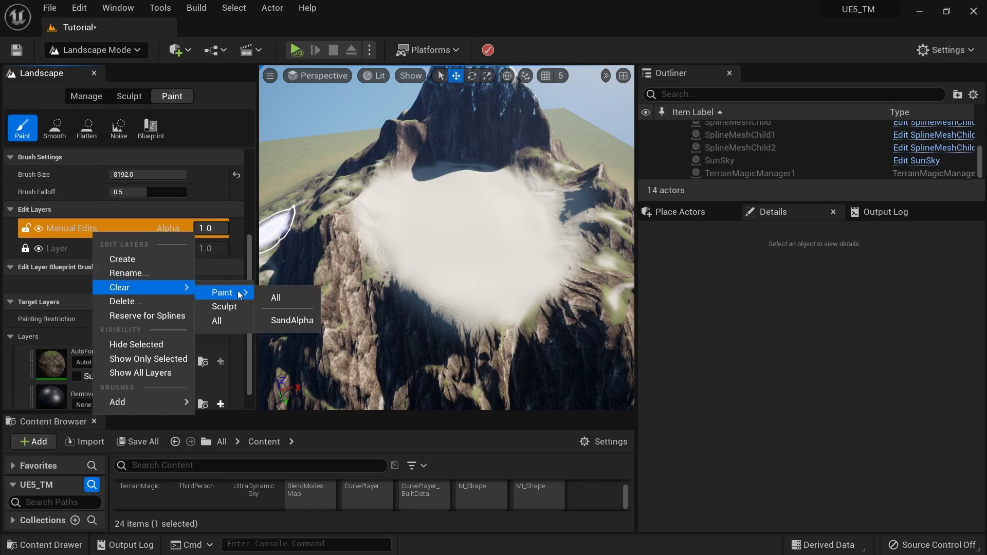
pyautogui.moveTo(291, 320)
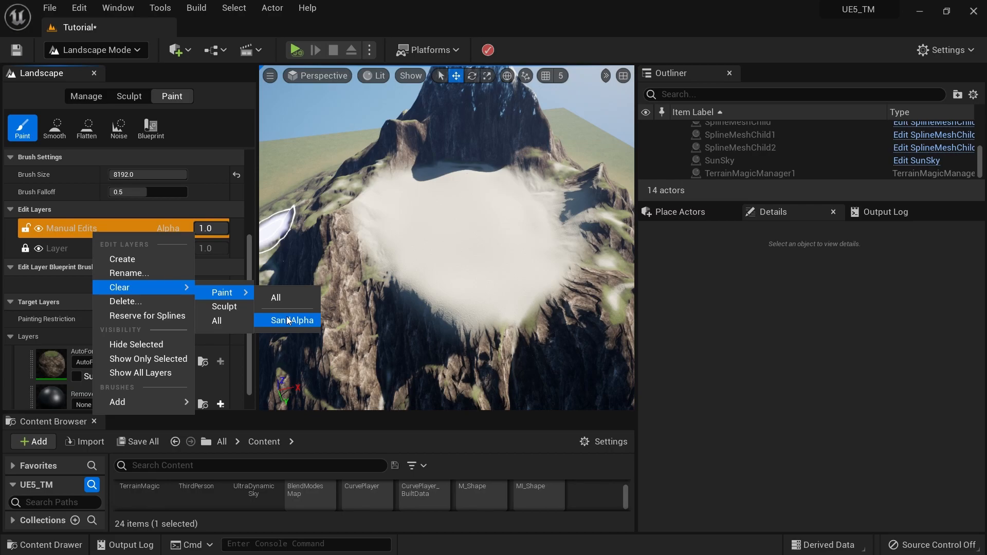
pyautogui.moveTo(221, 292)
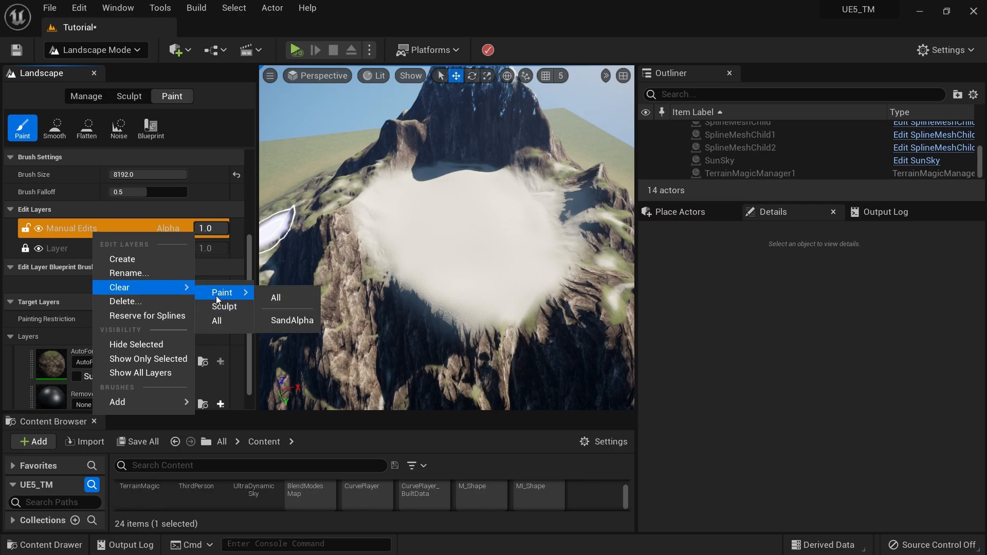
pyautogui.click(275, 297)
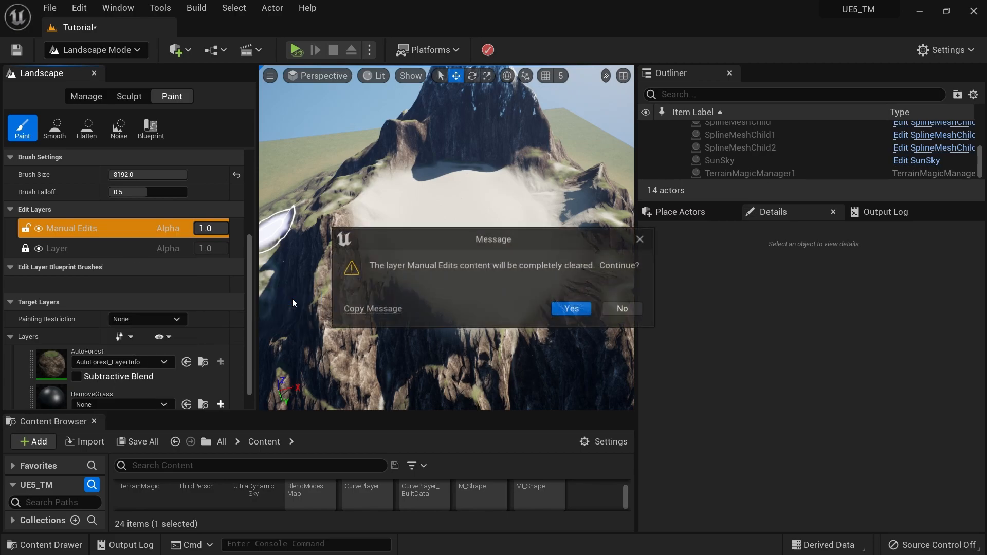
pyautogui.click(570, 308)
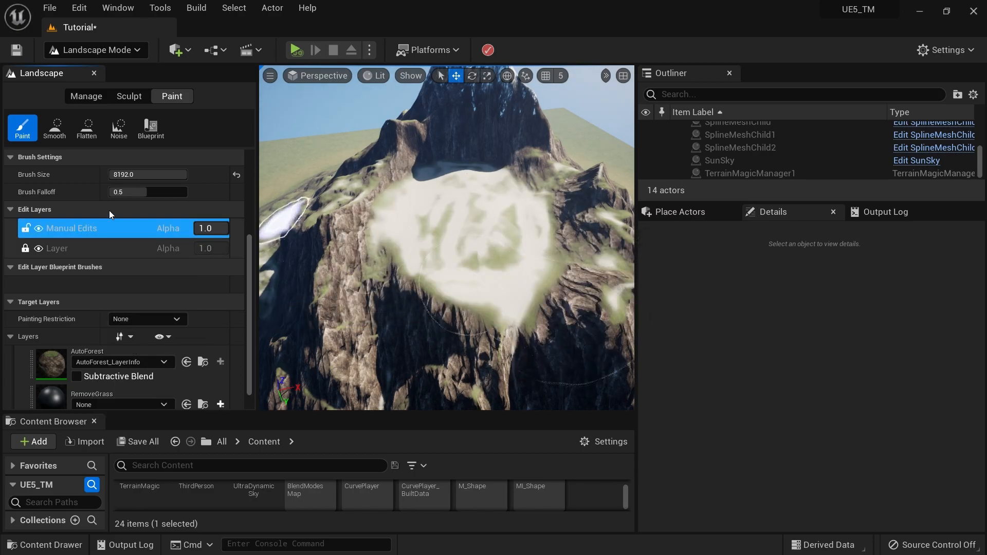
pyautogui.rightClick(71, 228)
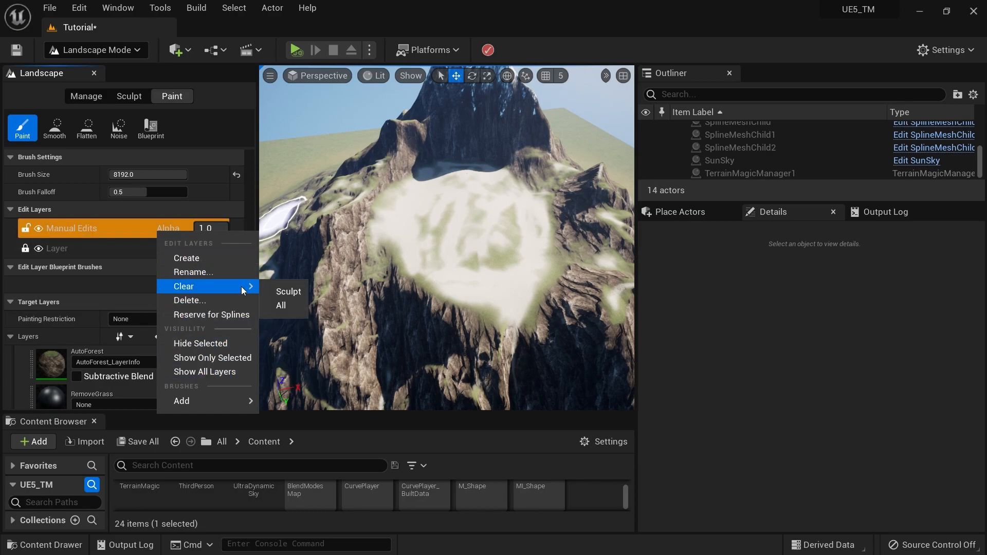
pyautogui.moveTo(280, 305)
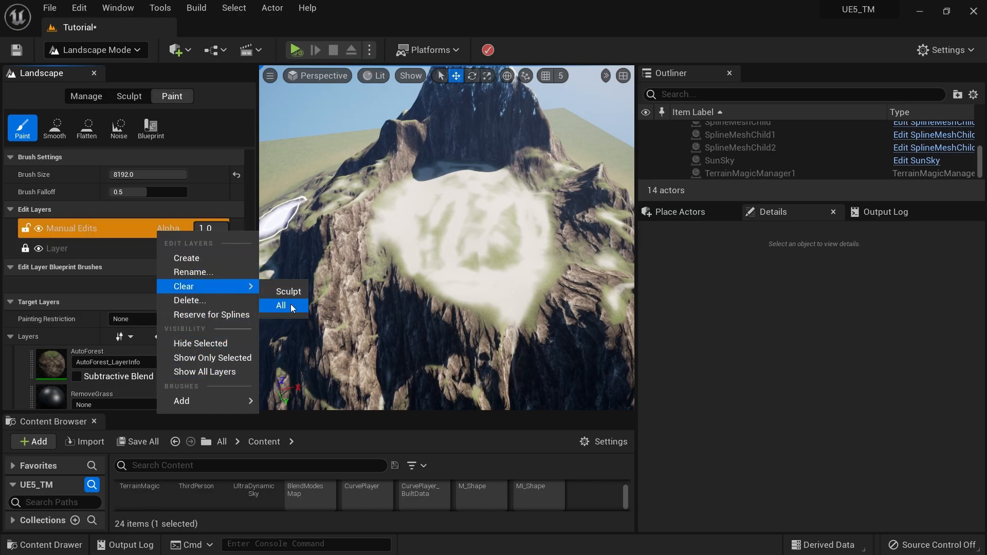
pyautogui.click(280, 305)
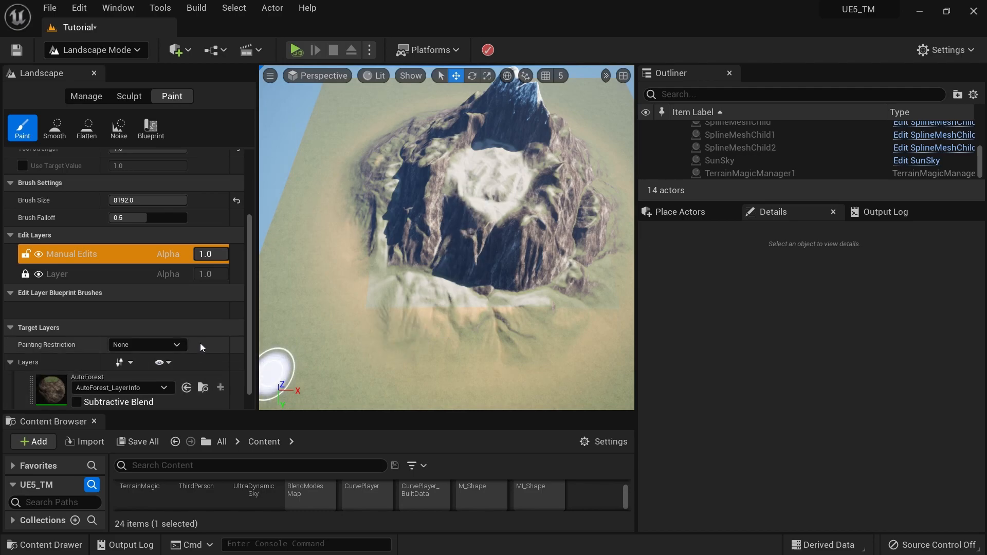
pyautogui.moveTo(100, 205)
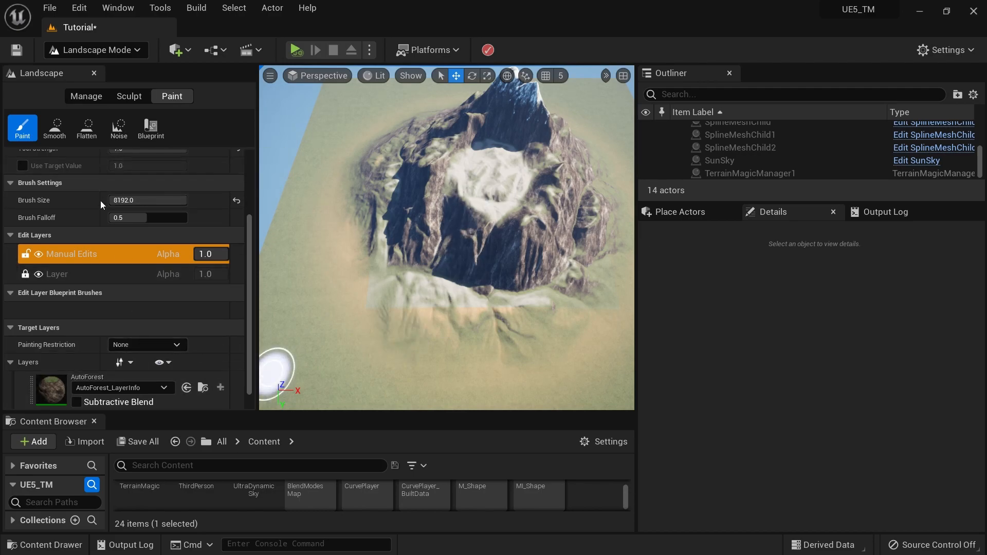
# Step: Select the Blueprint sculpt tool with the CustomBrush_Landmass river brush
pyautogui.click(128, 96)
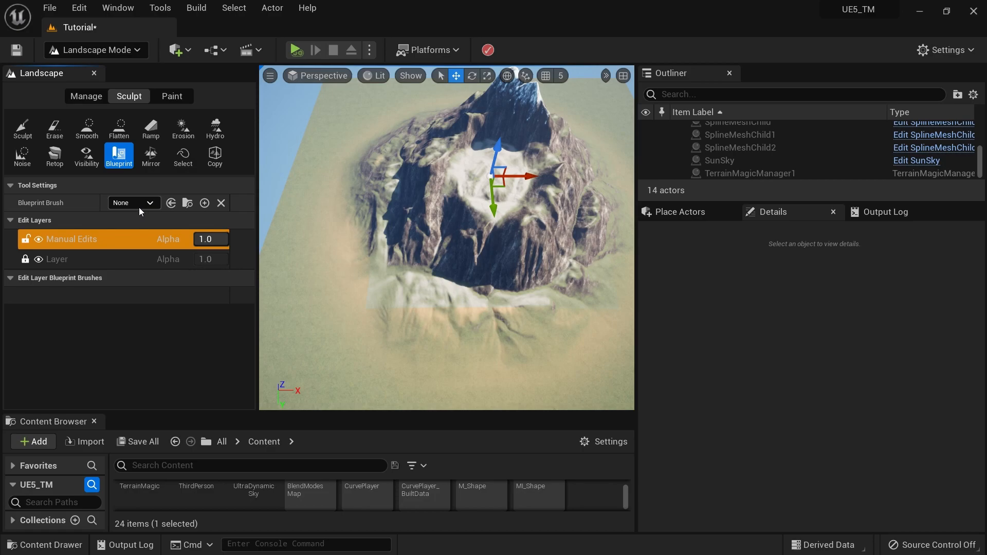
pyautogui.click(132, 202)
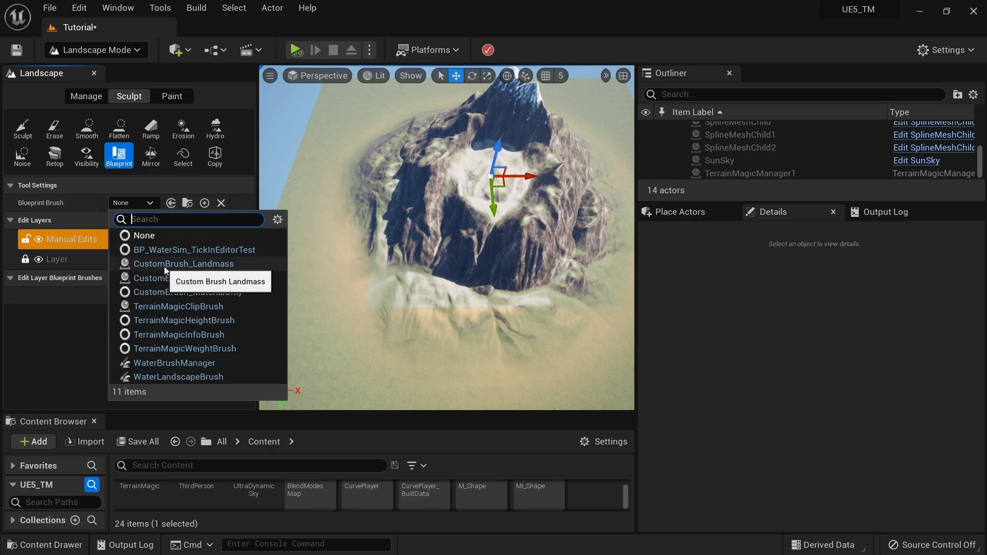
pyautogui.moveTo(207, 271)
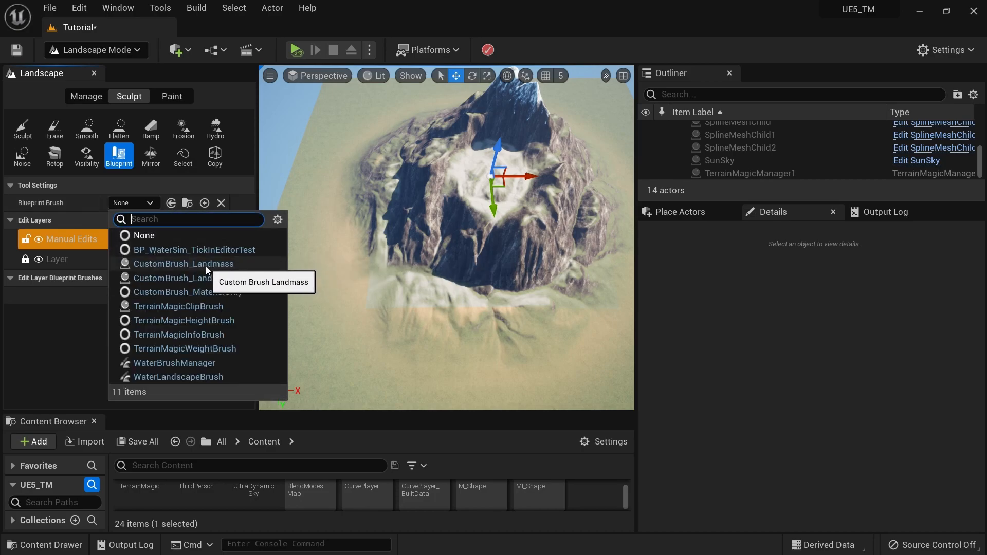
pyautogui.click(182, 263)
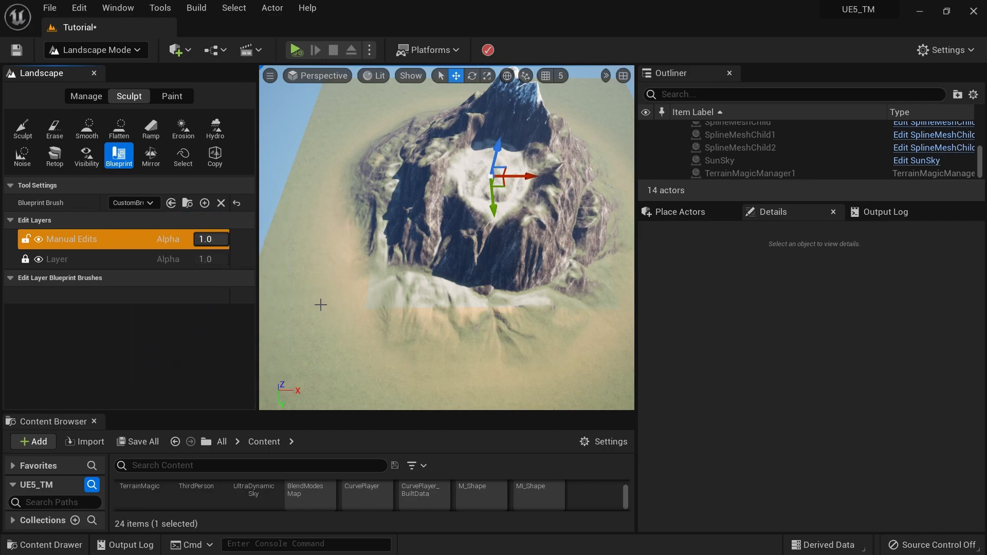
pyautogui.moveTo(383, 364)
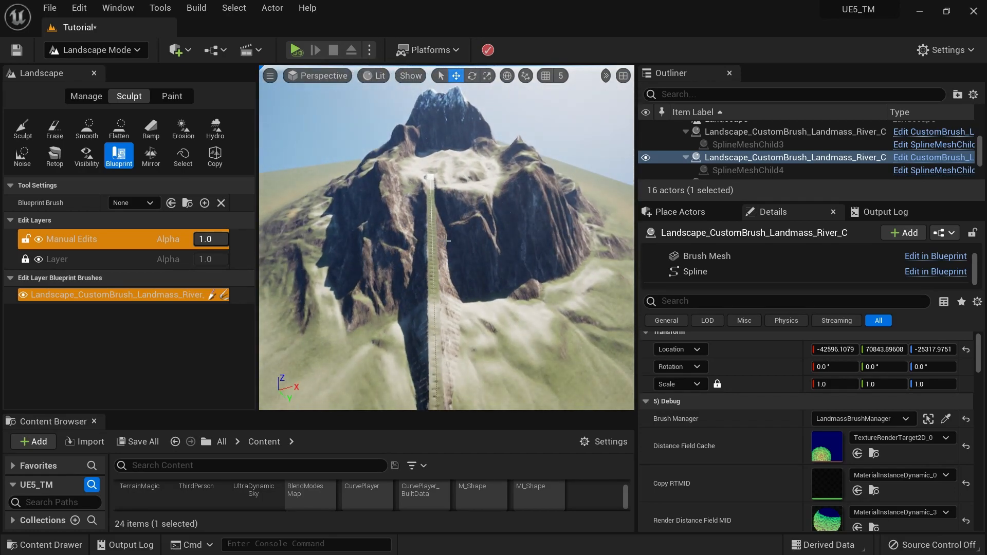
# Step: Adjust the river brush's Falloff Width, then switch to the Smooth sculpt tool
pyautogui.scroll(-3)
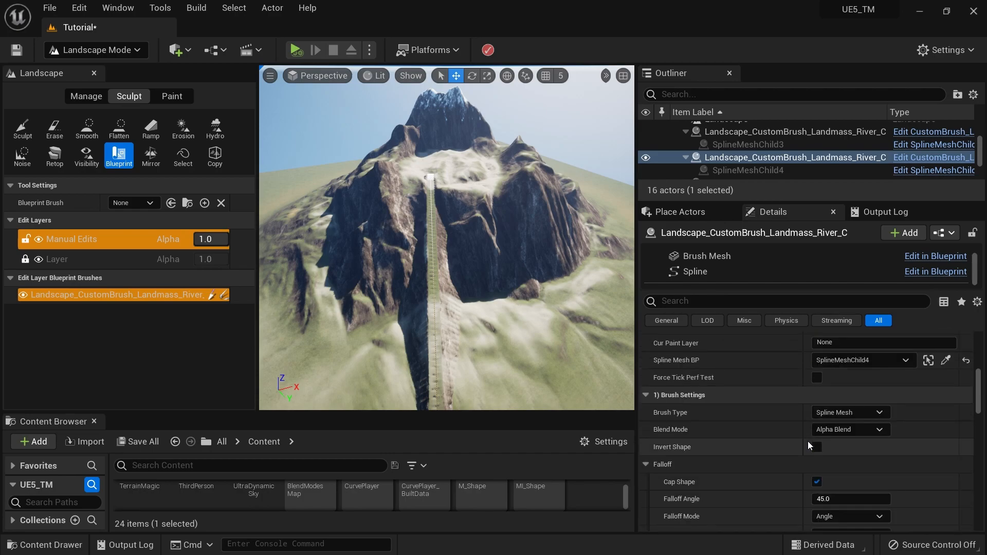
pyautogui.scroll(-3)
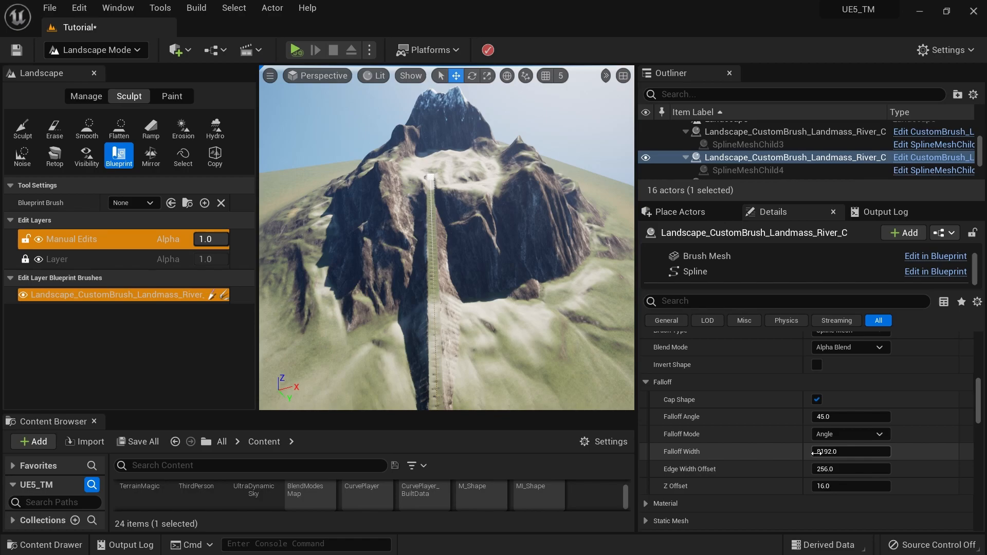
pyautogui.click(87, 129)
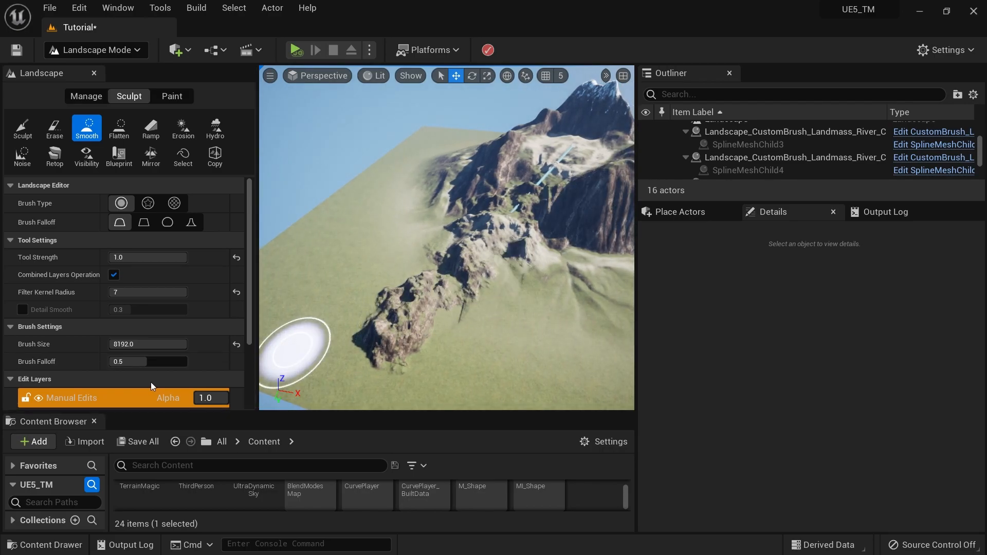
# Step: Select the Manual Edits layer and toggle its visibility off, hiding the rocky slide
pyautogui.click(71, 397)
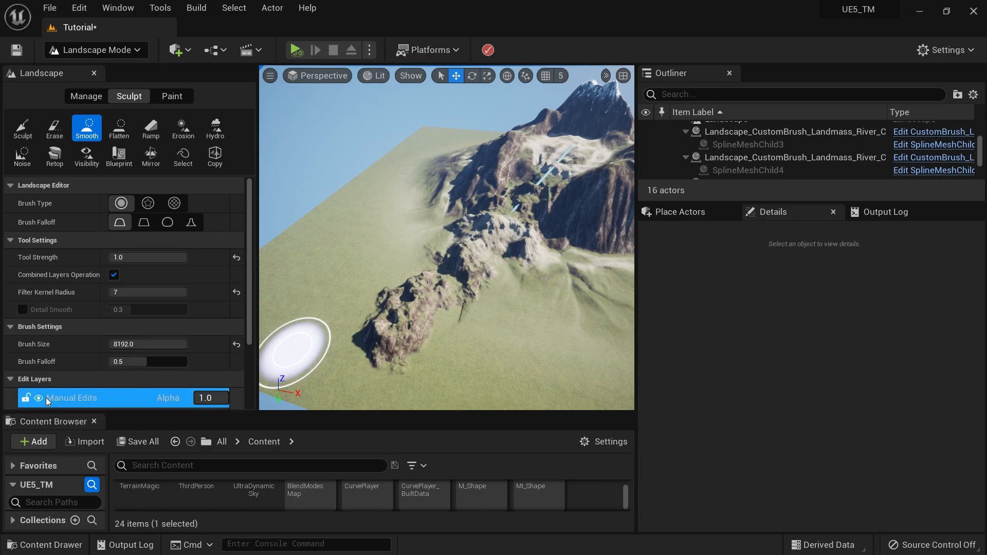
pyautogui.click(37, 398)
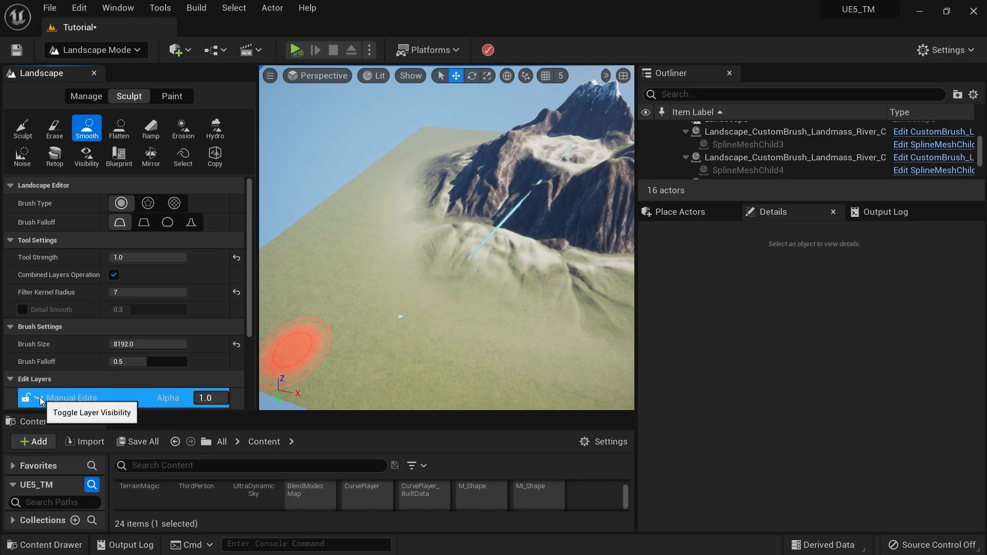